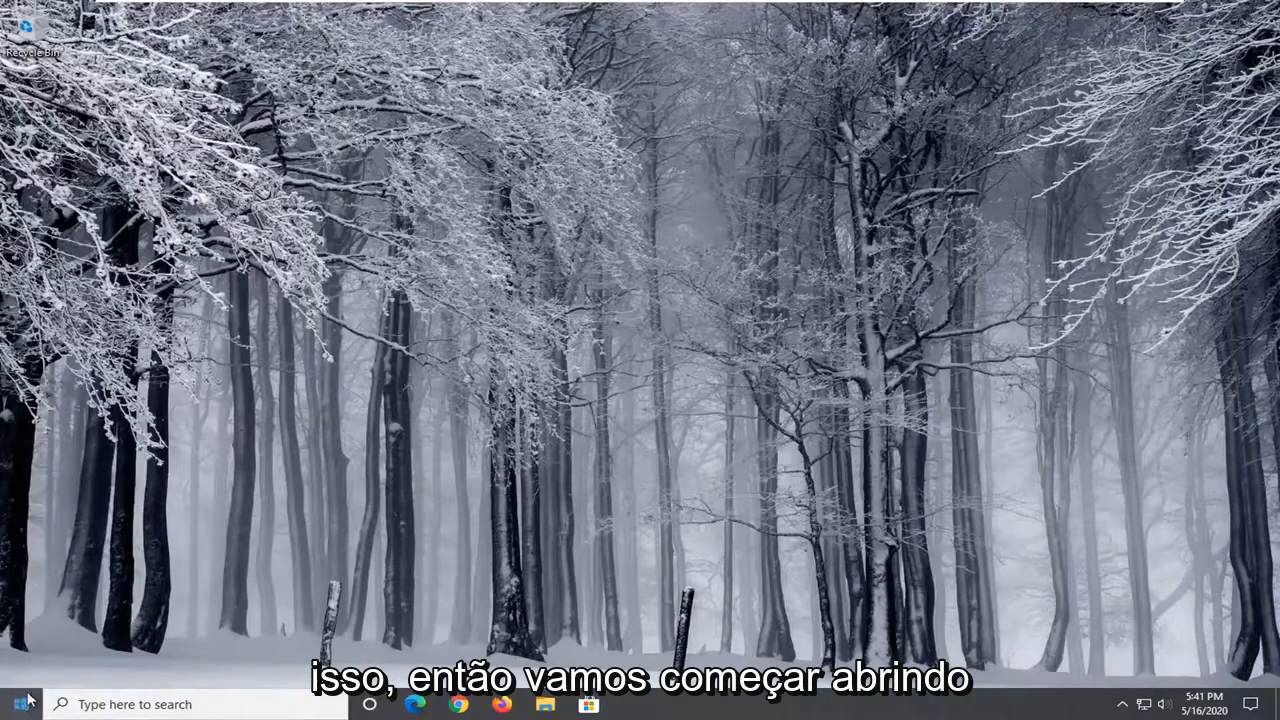
Step: Launch the Settings app from the Start menu
left_click(20, 704)
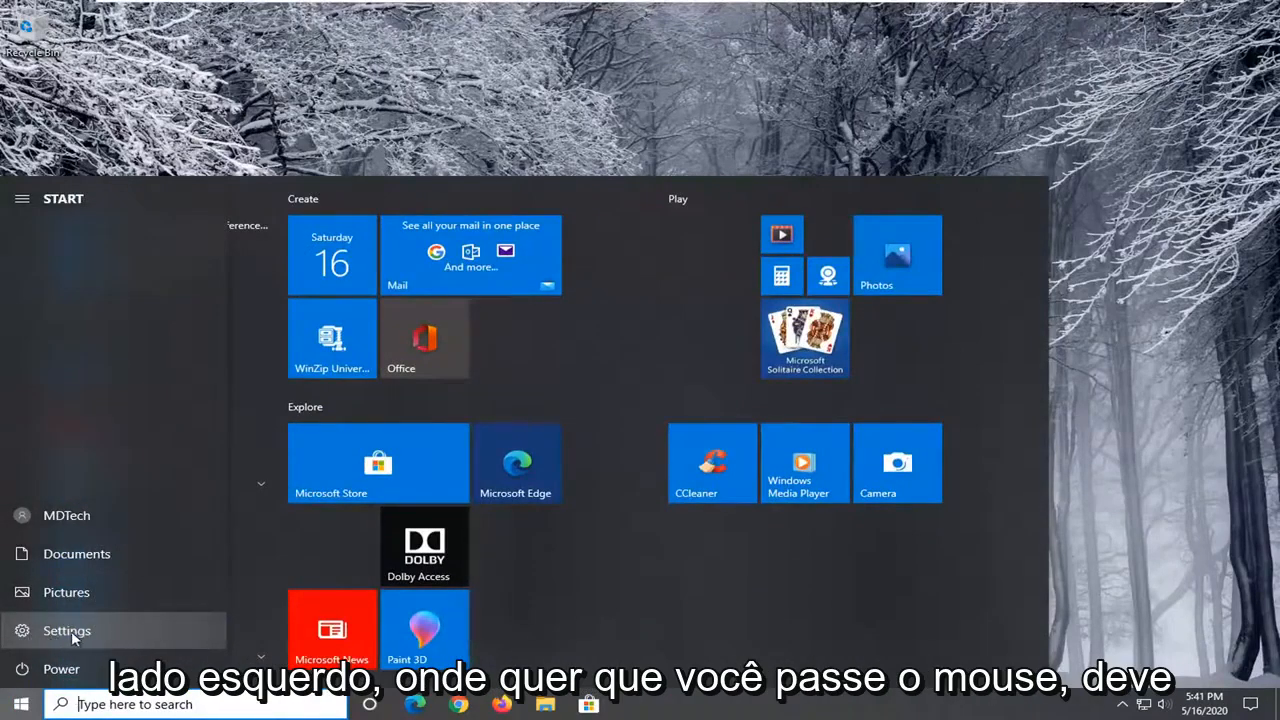
left_click(68, 630)
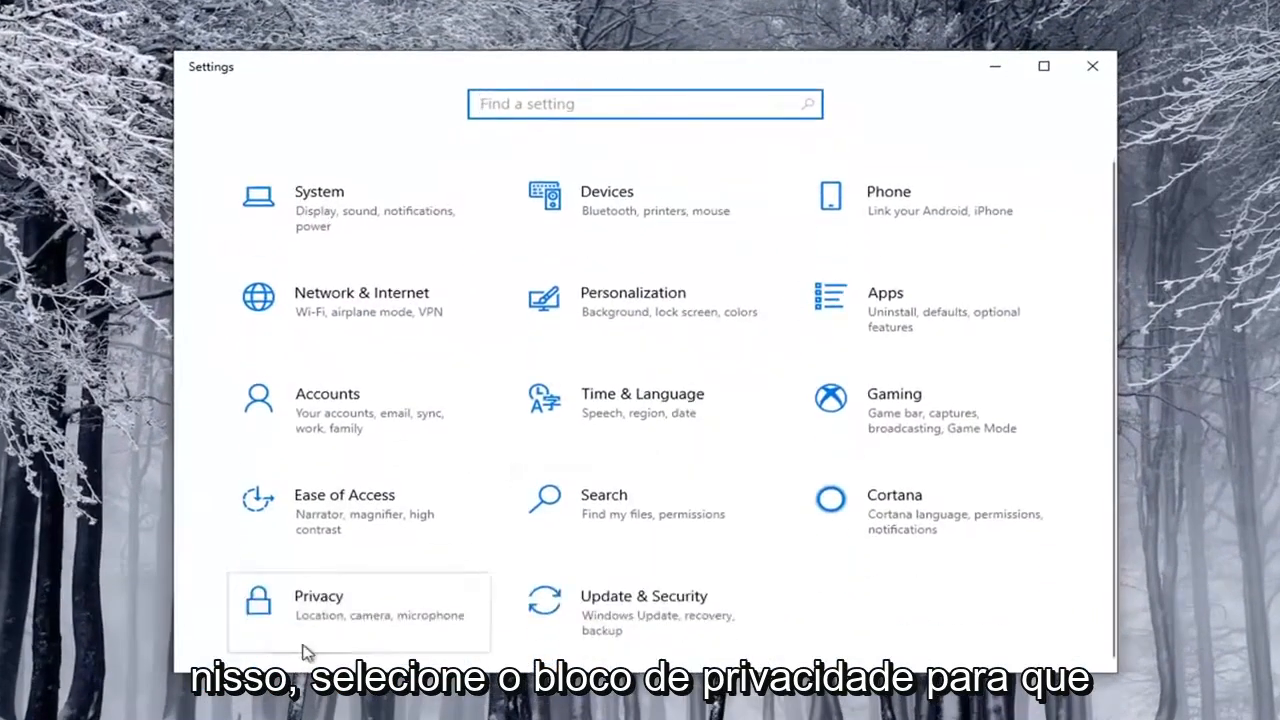
Step: In Privacy > Camera, turn 'Allow apps to access your camera' On
left_click(318, 596)
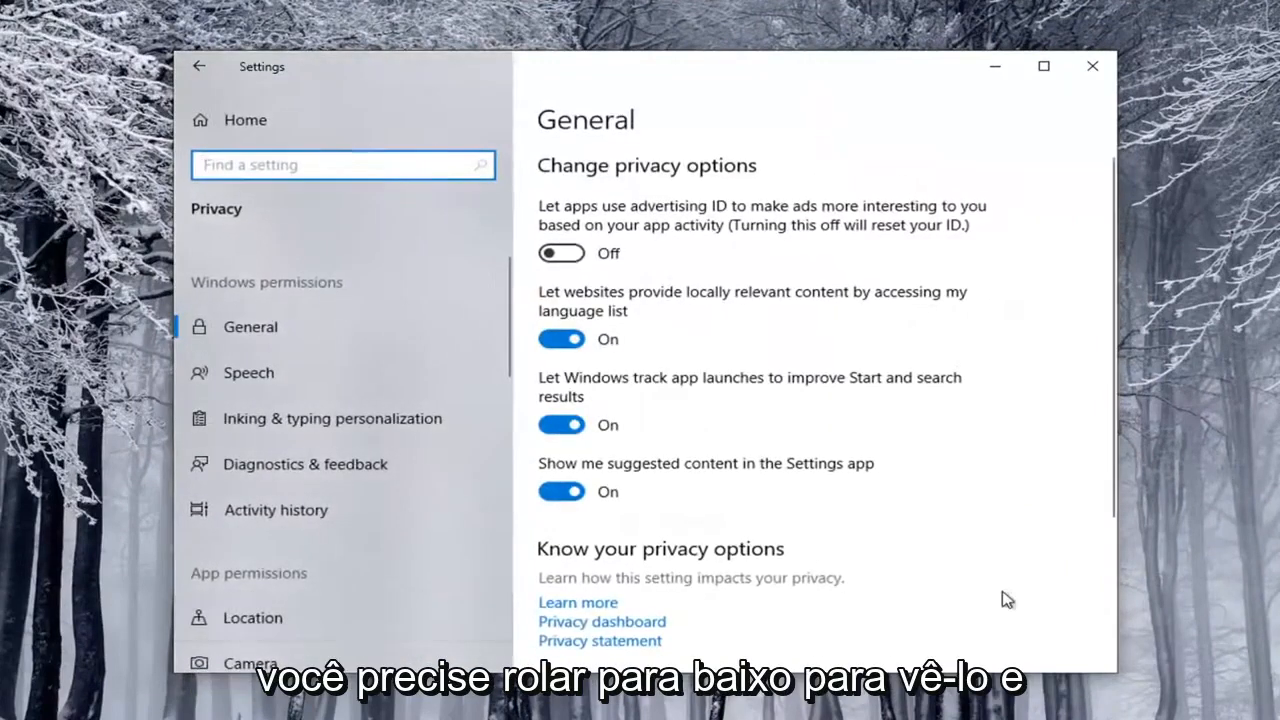
scroll("down", 3)
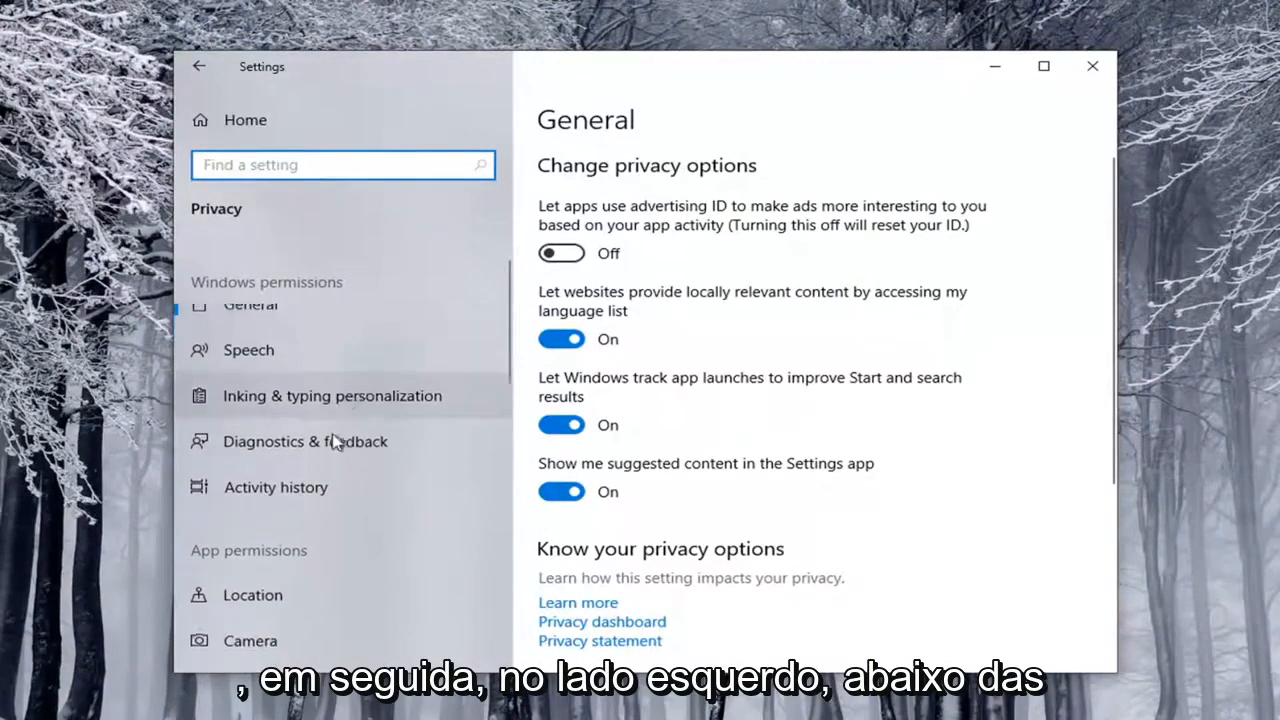
scroll("down", 3)
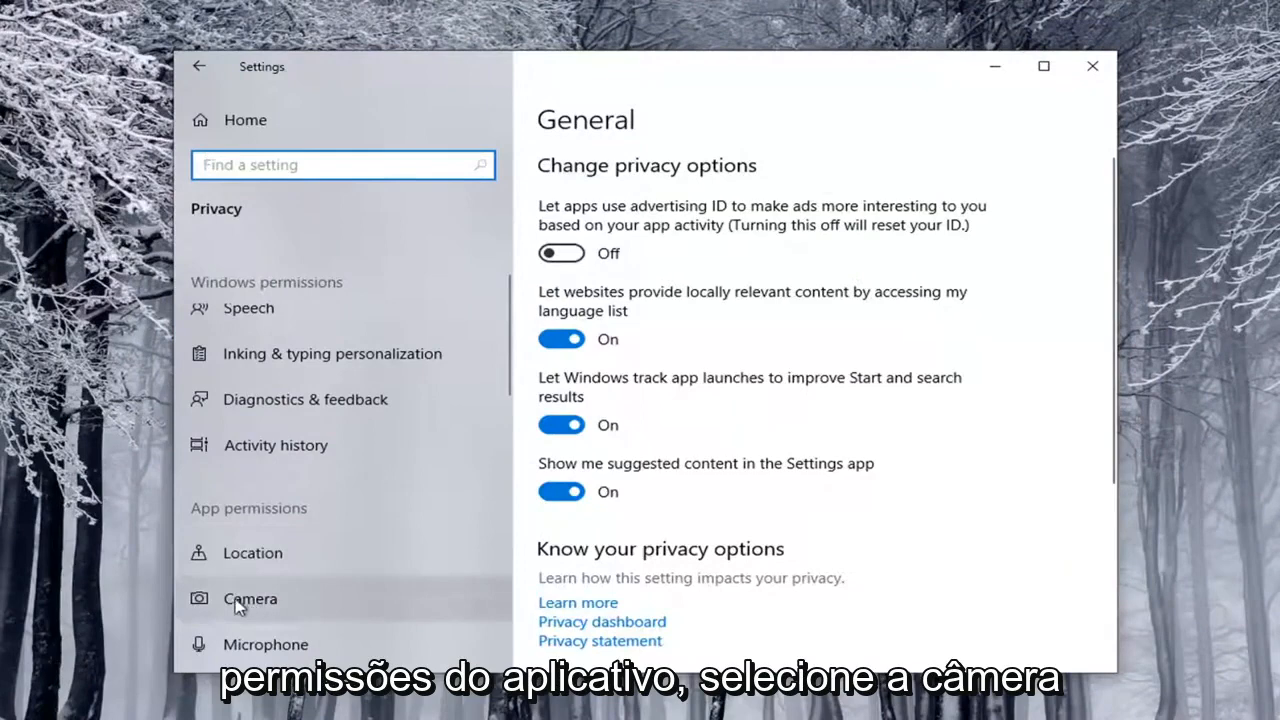
left_click(248, 598)
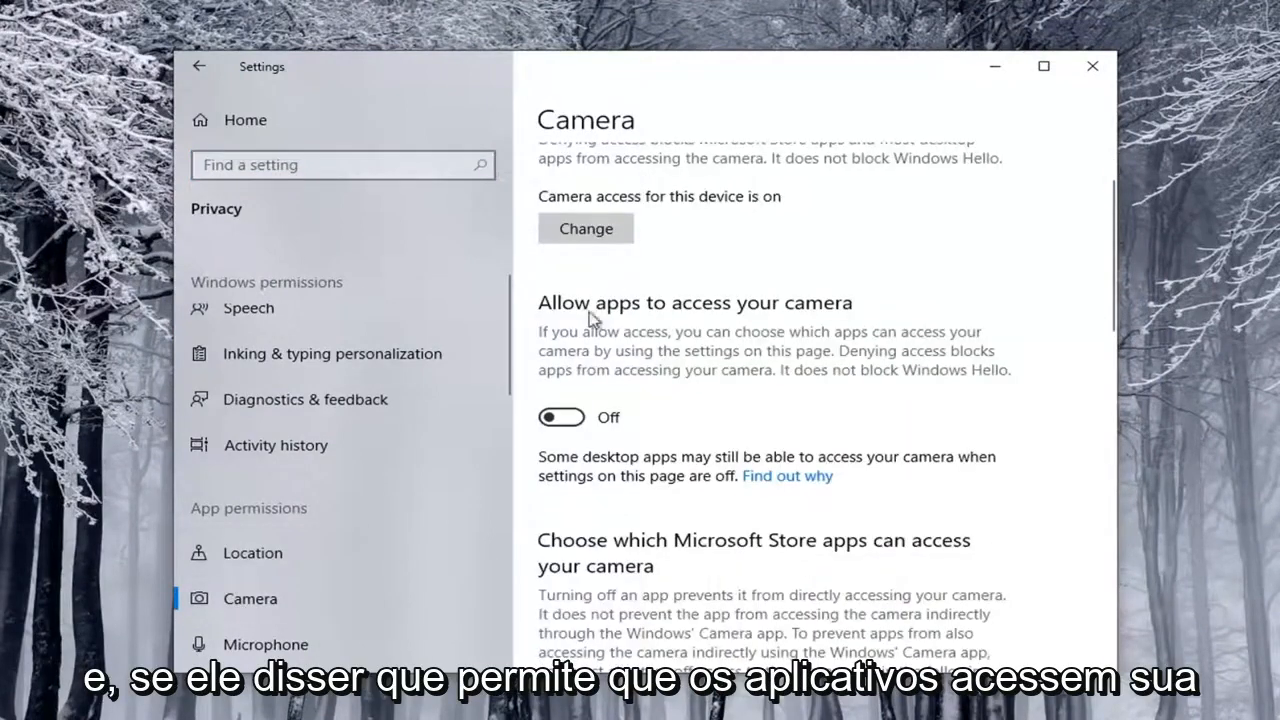
mouse_move(624, 410)
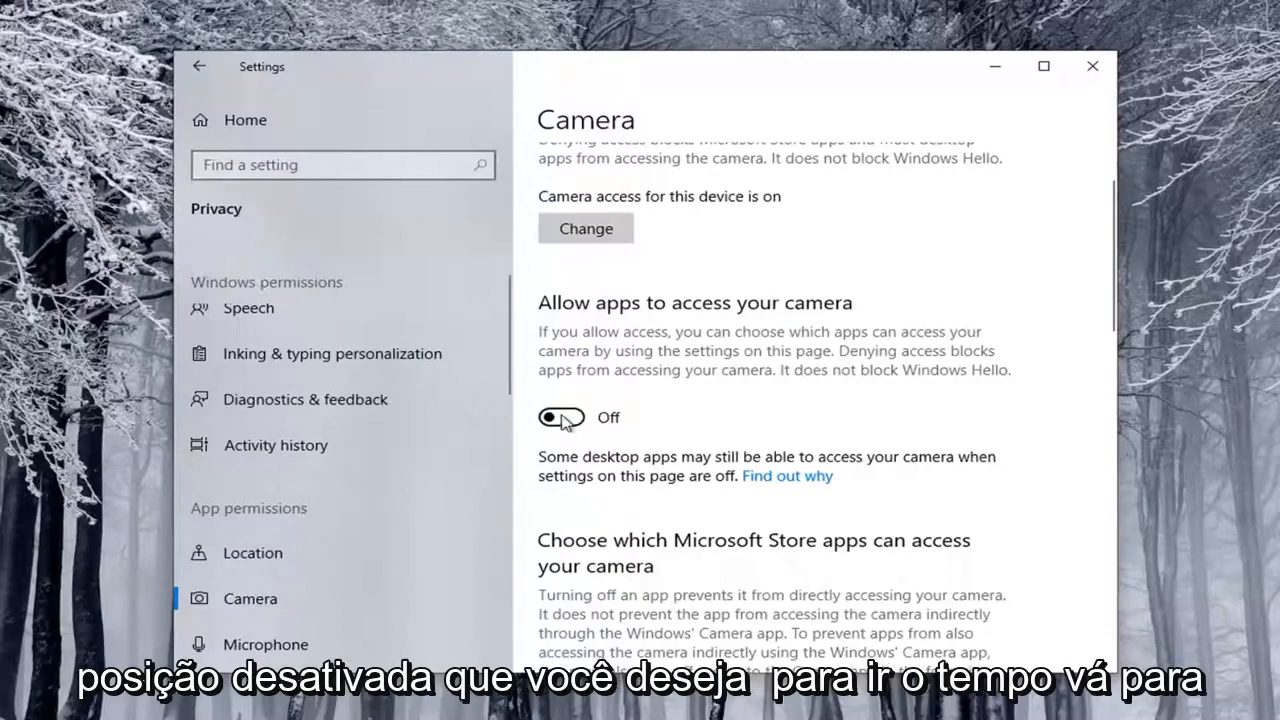
left_click(560, 418)
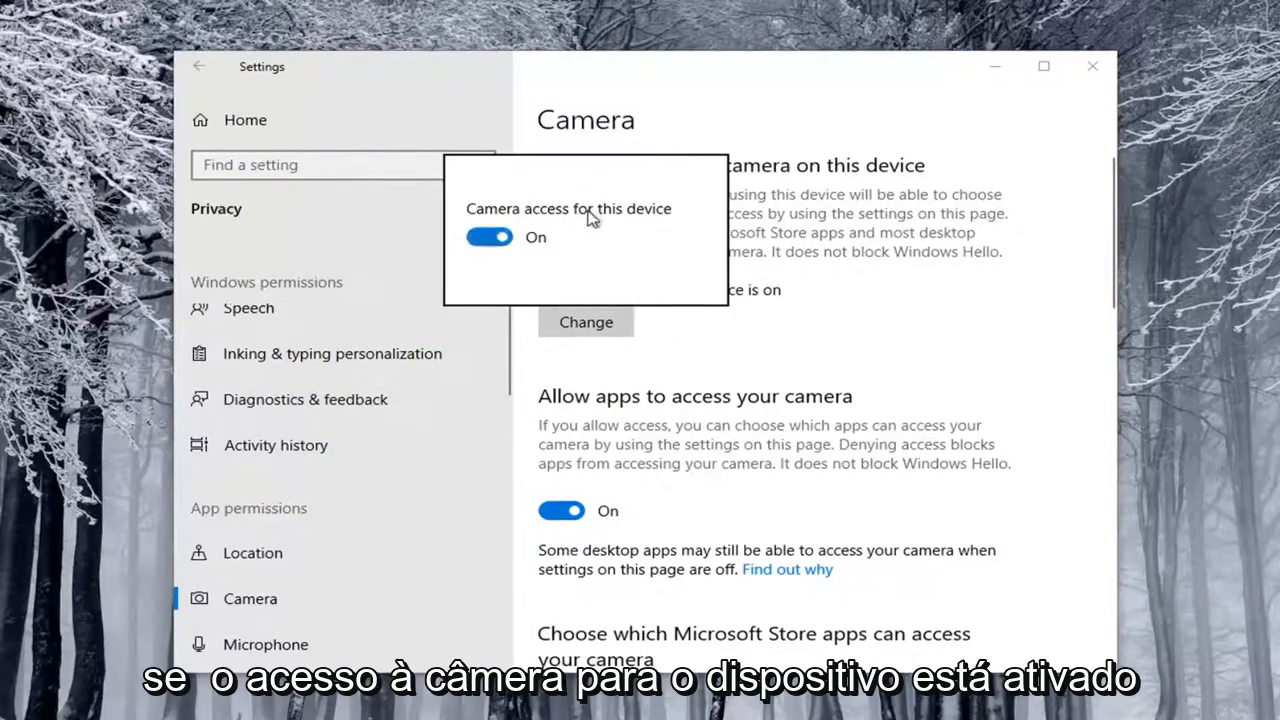
mouse_move(684, 444)
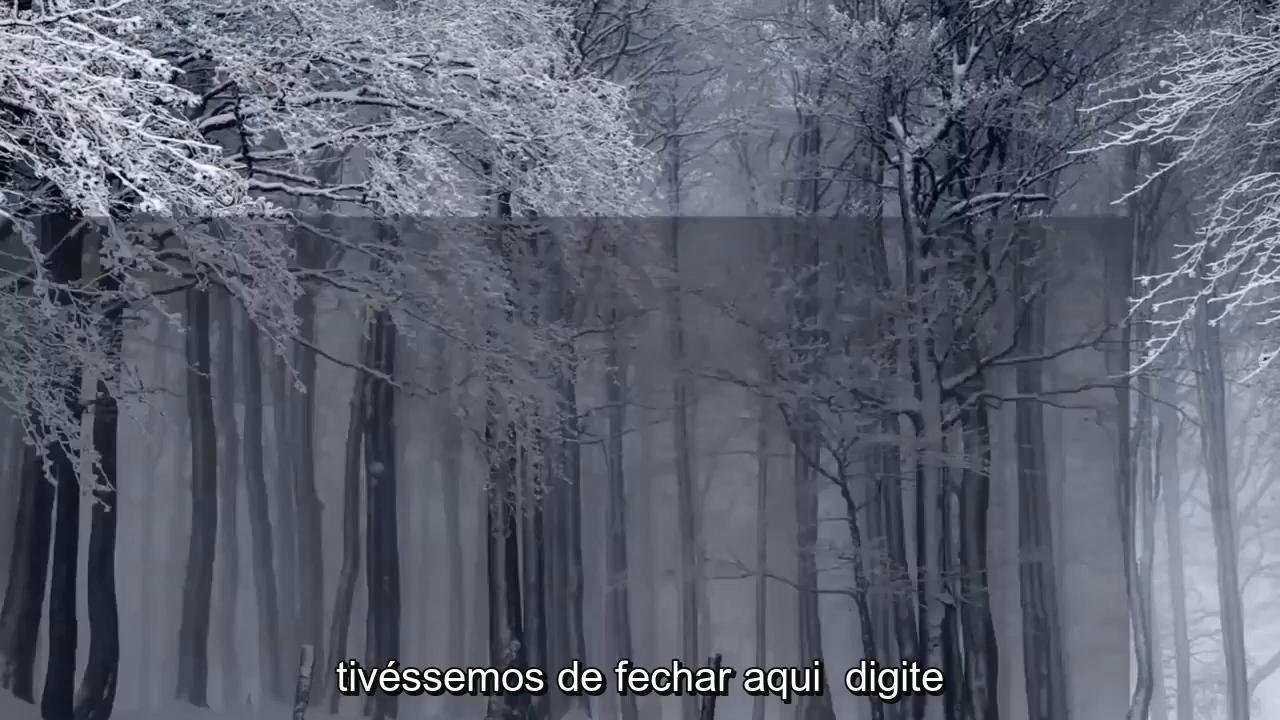
Step: Find 'device manager' via taskbar search, launch it and scan for hardware changes
type("device manag")
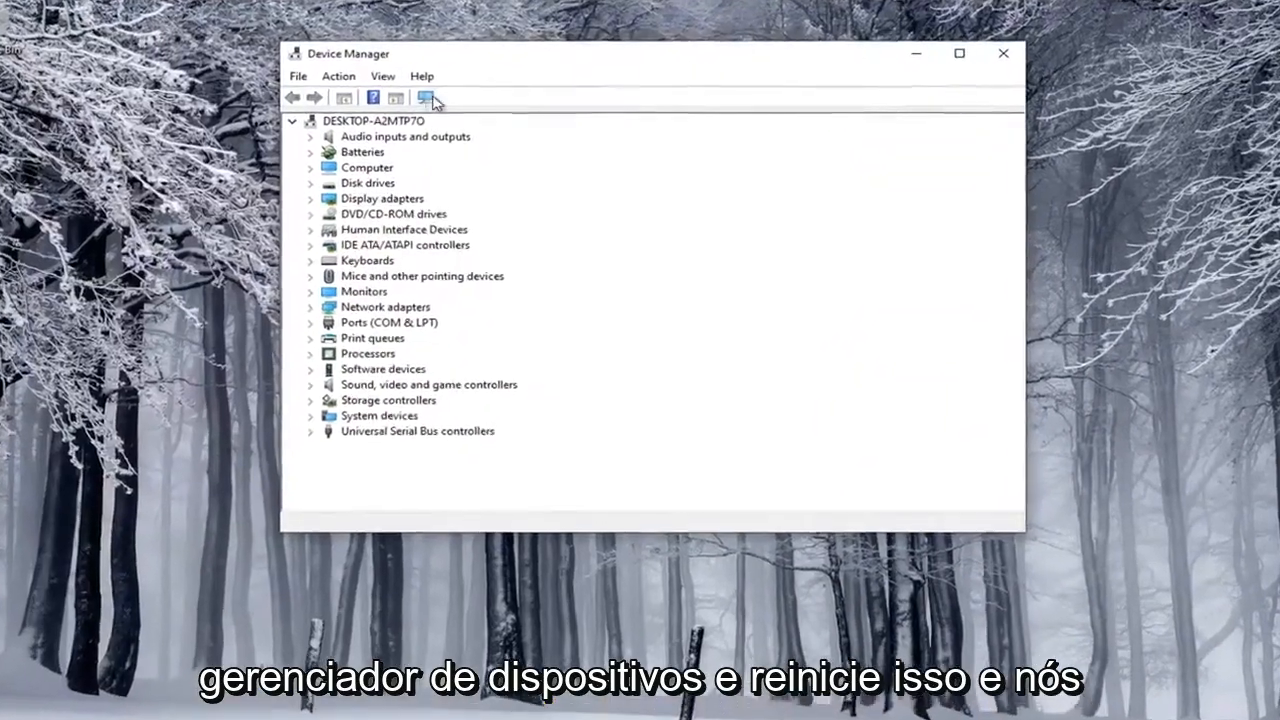
left_click(394, 96)
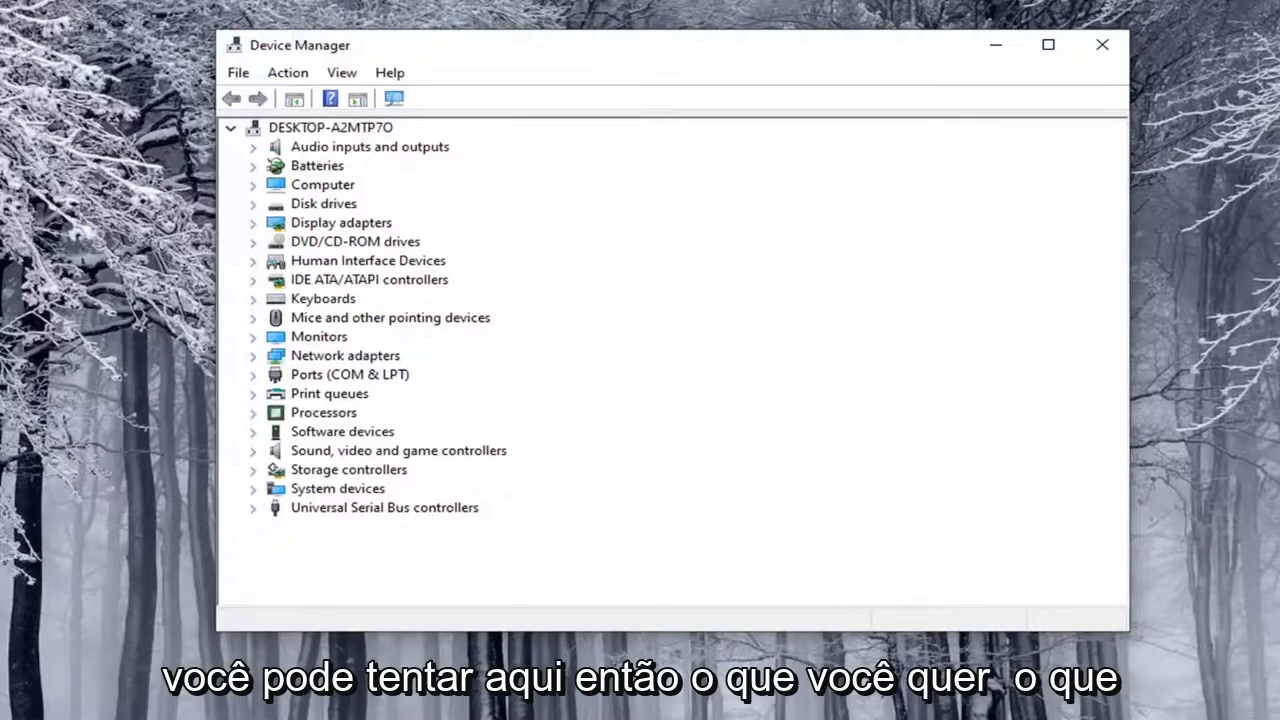
left_click(330, 128)
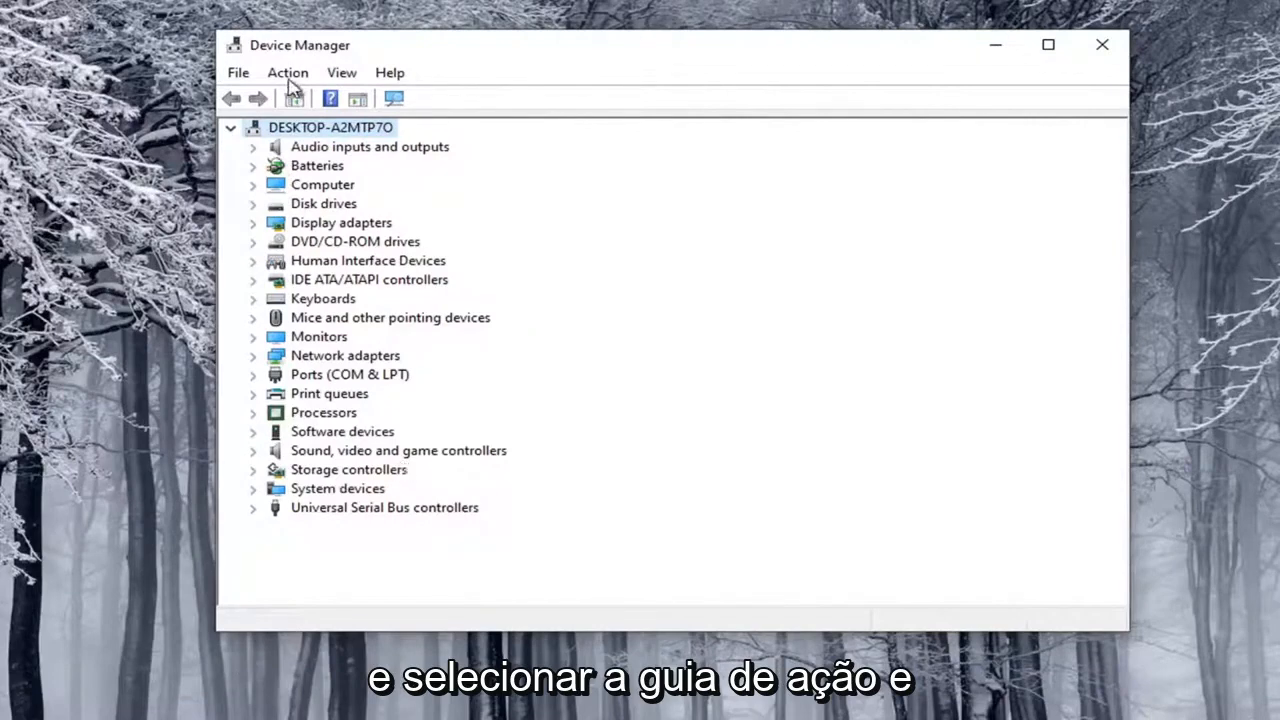
Step: Start Add legacy hardware from the Action menu
left_click(288, 72)
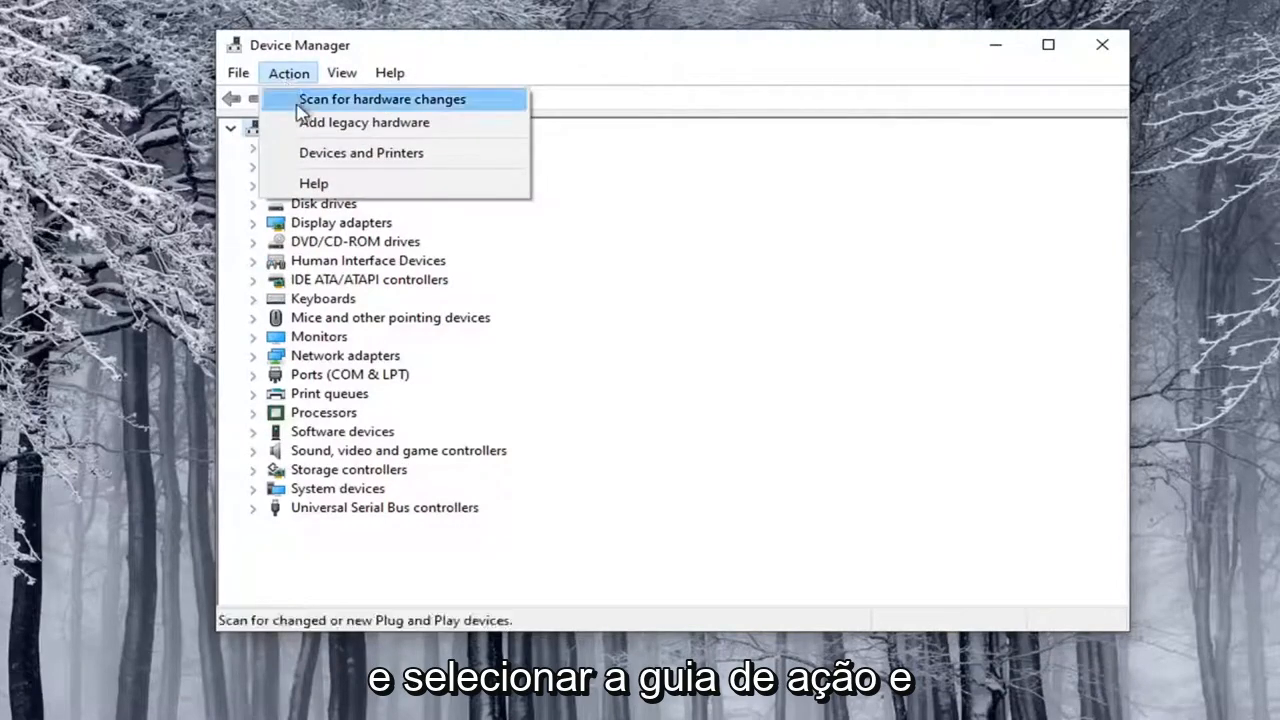
left_click(364, 122)
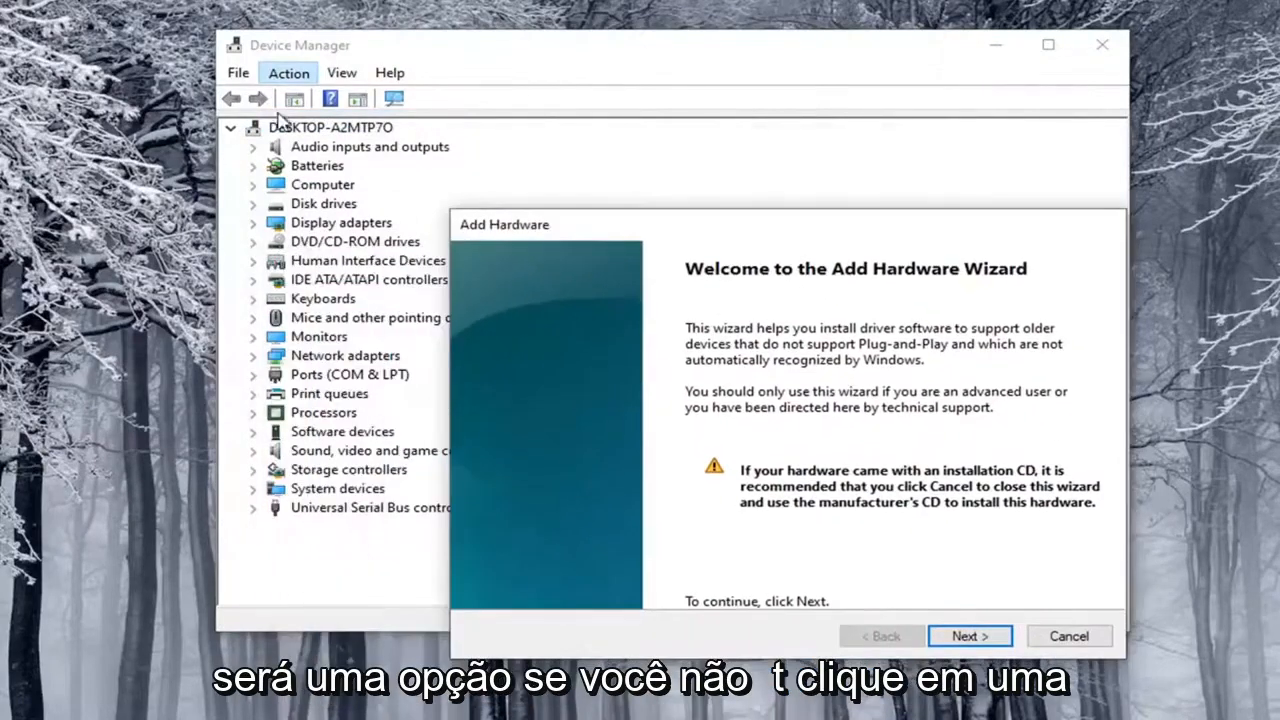
mouse_move(300, 150)
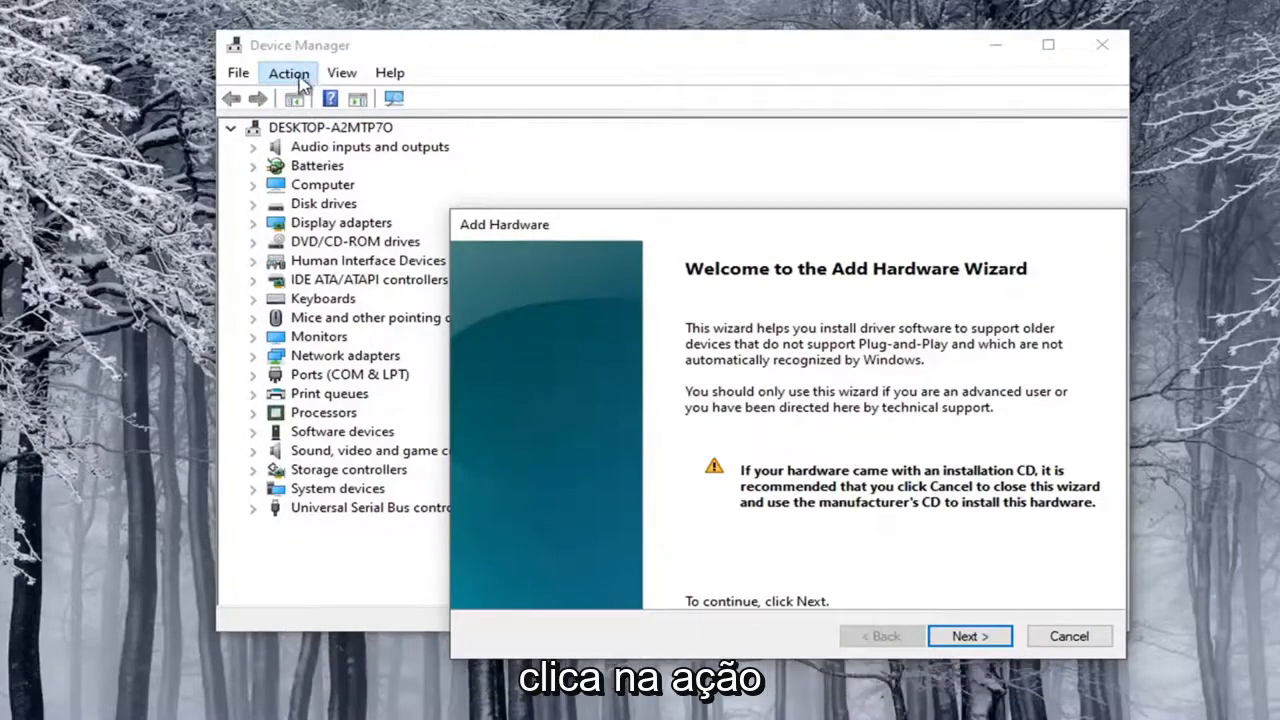
mouse_move(420, 316)
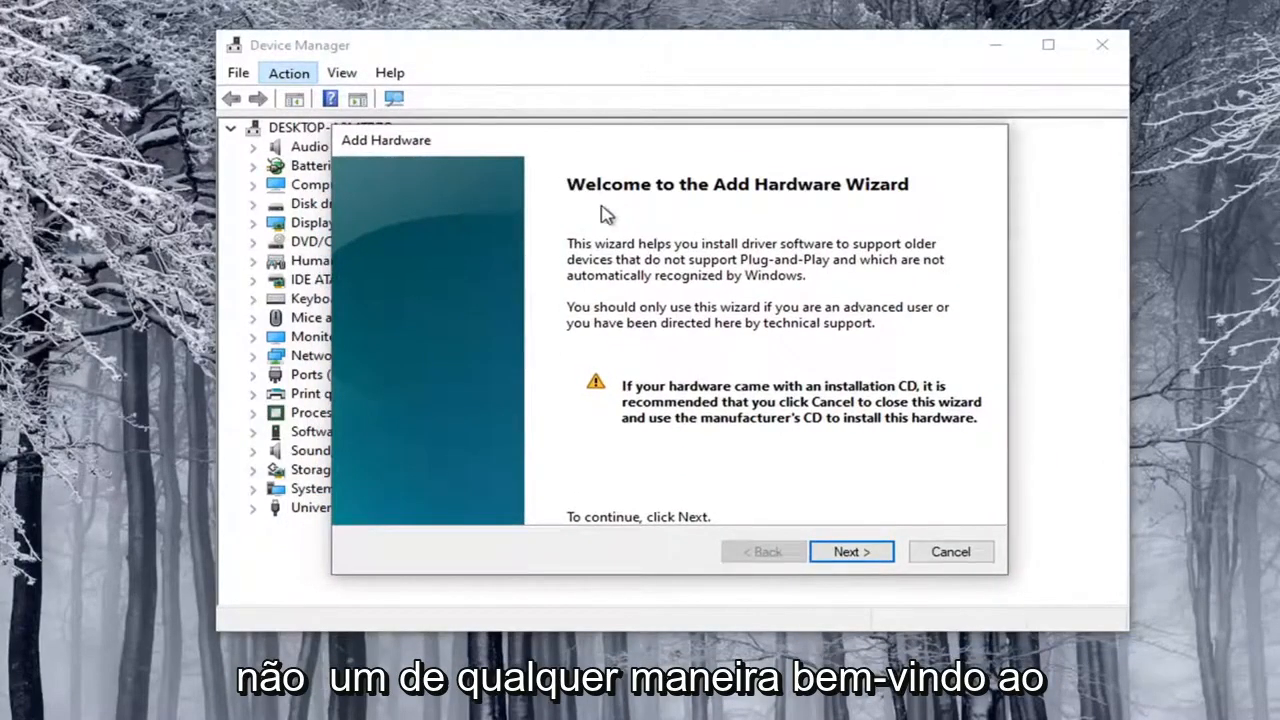
mouse_move(852, 552)
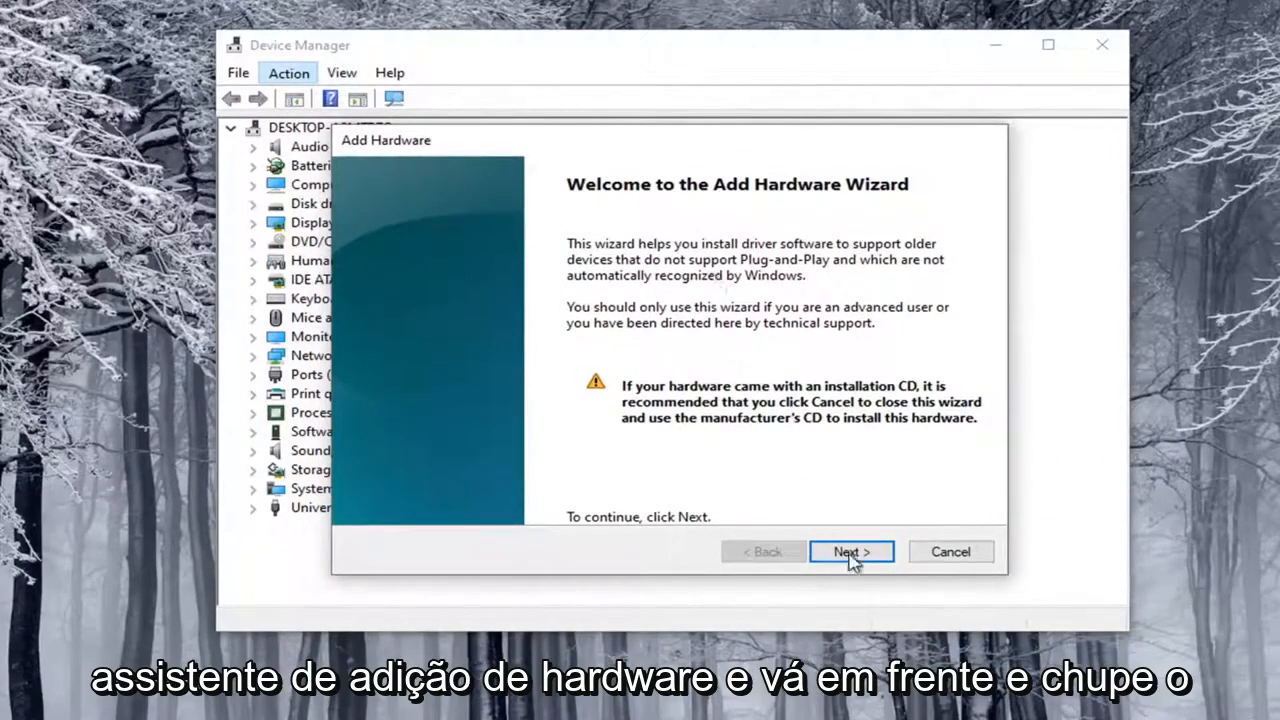
Step: Choose manual selection from a list and pick Cameras as the hardware type
left_click(852, 552)
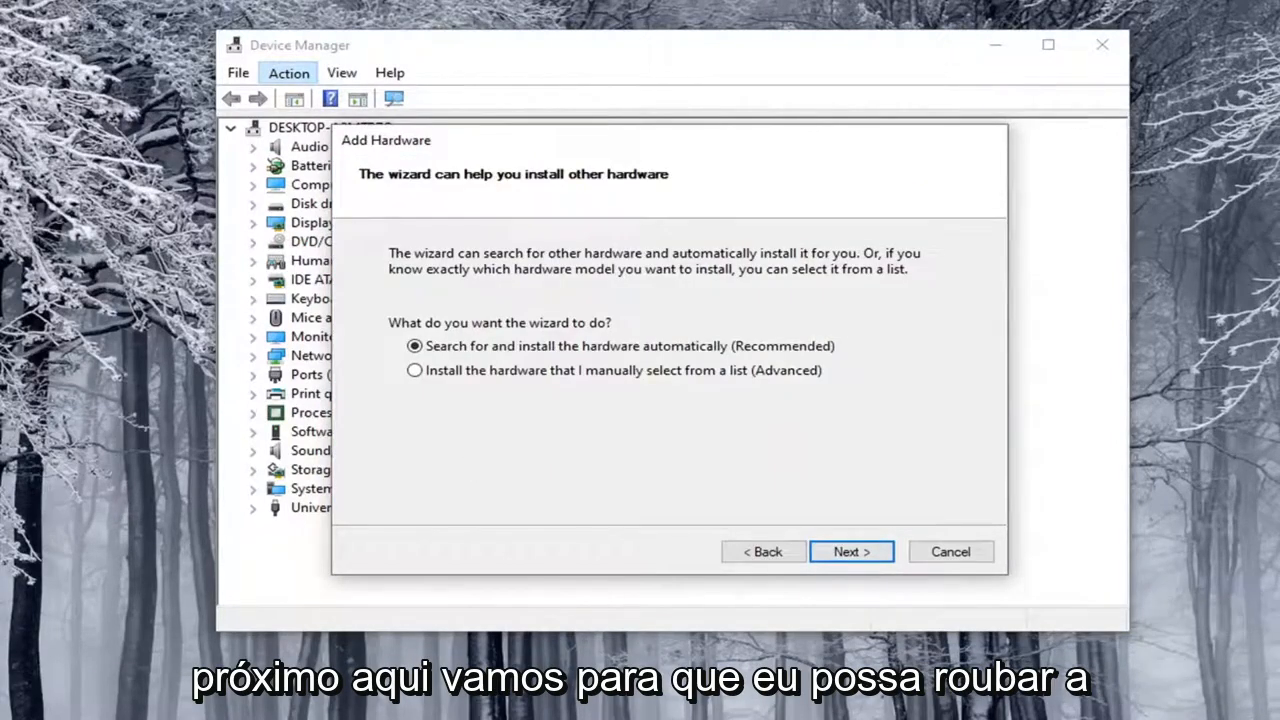
mouse_move(500, 376)
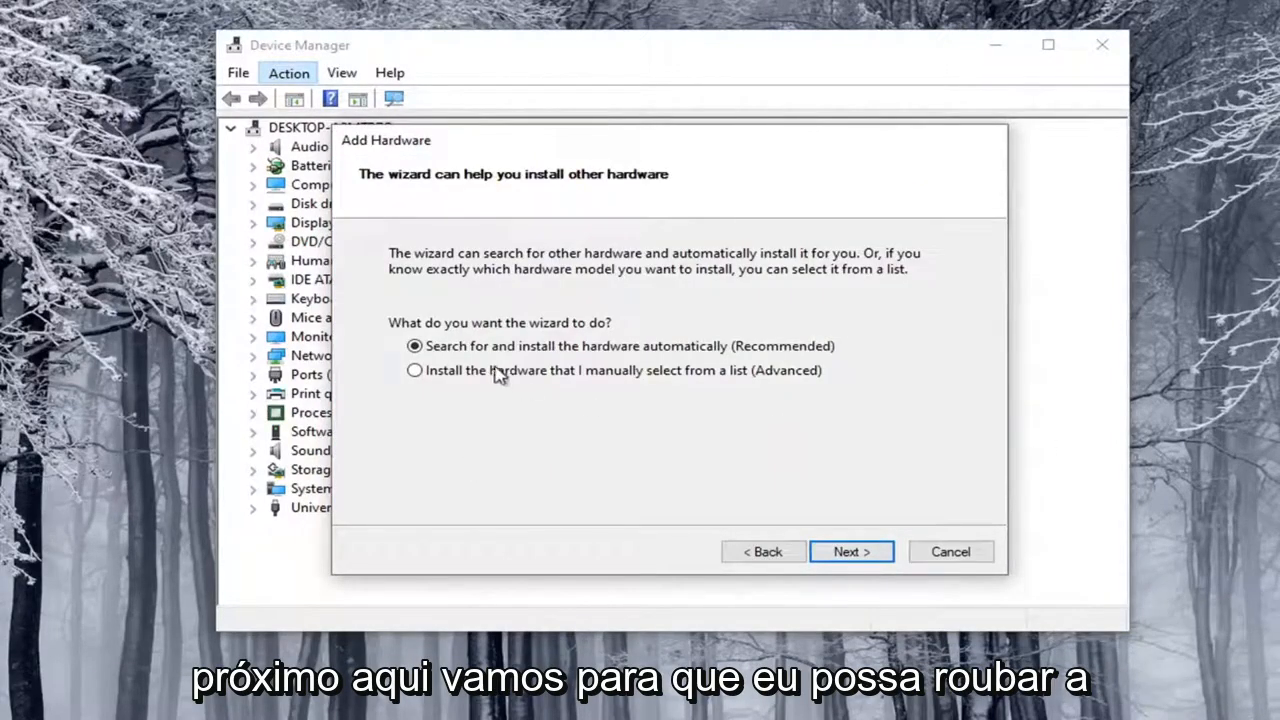
left_click(414, 370)
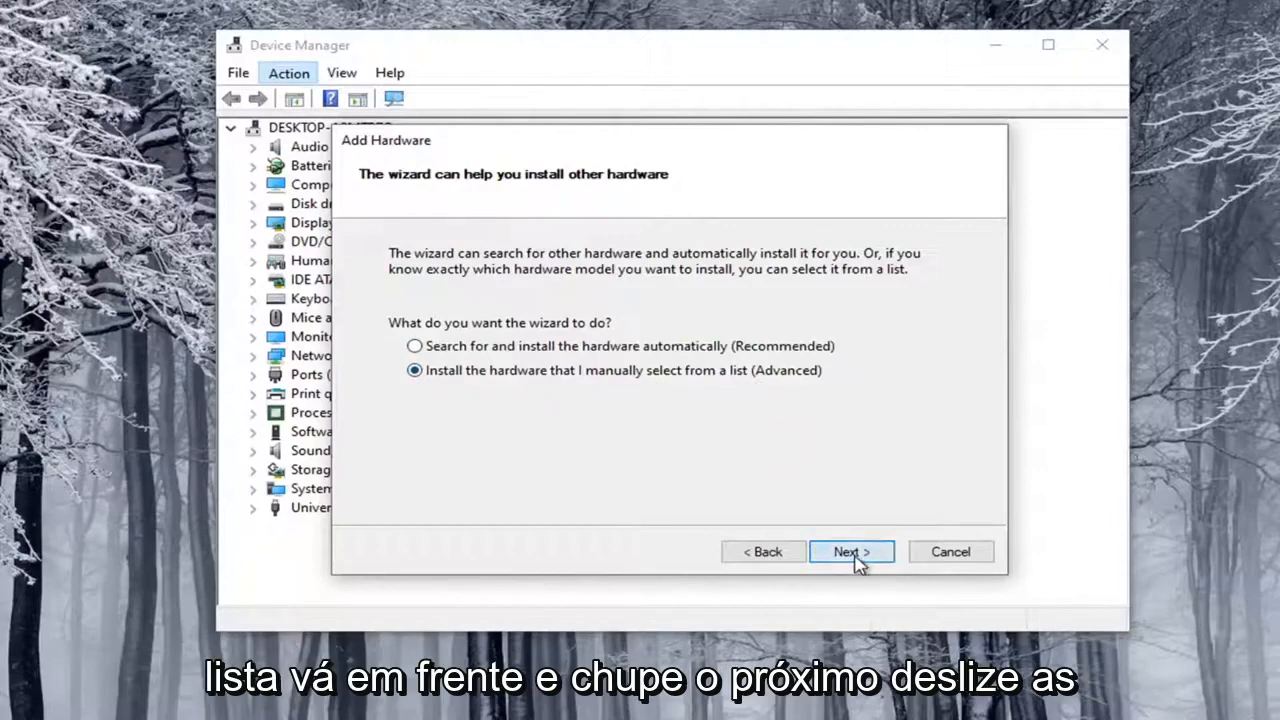
left_click(852, 552)
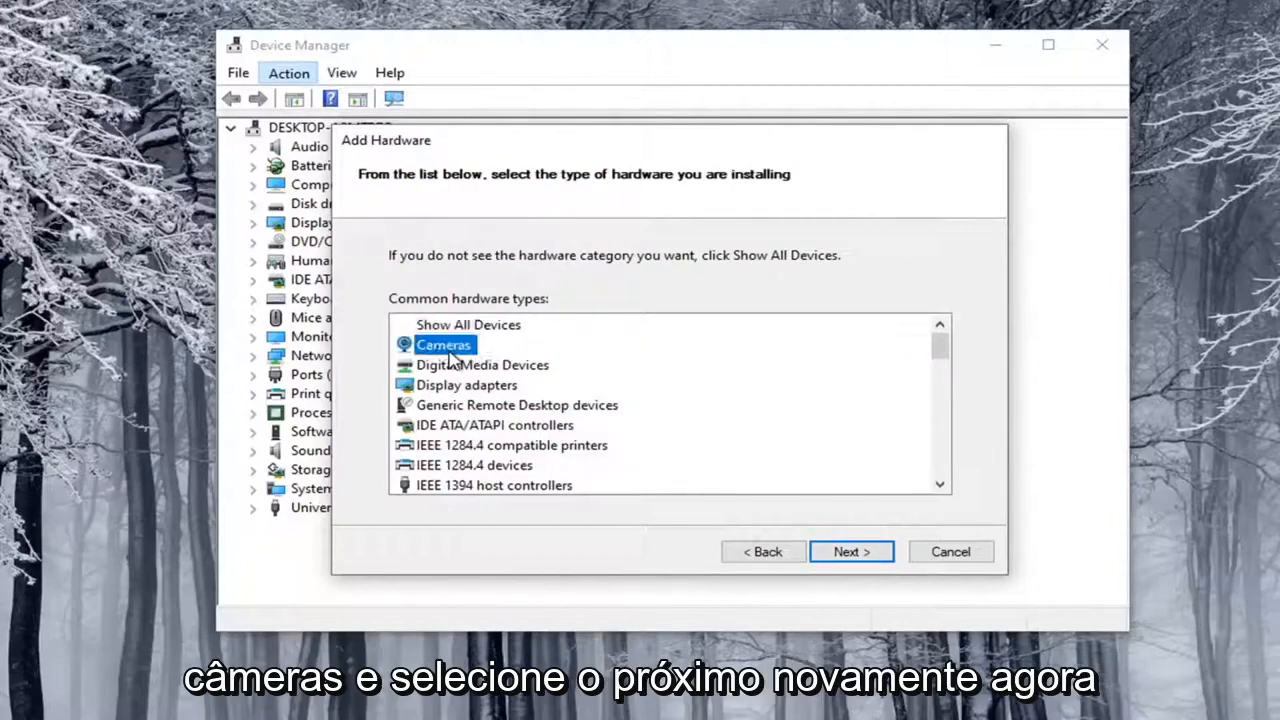
left_click(850, 552)
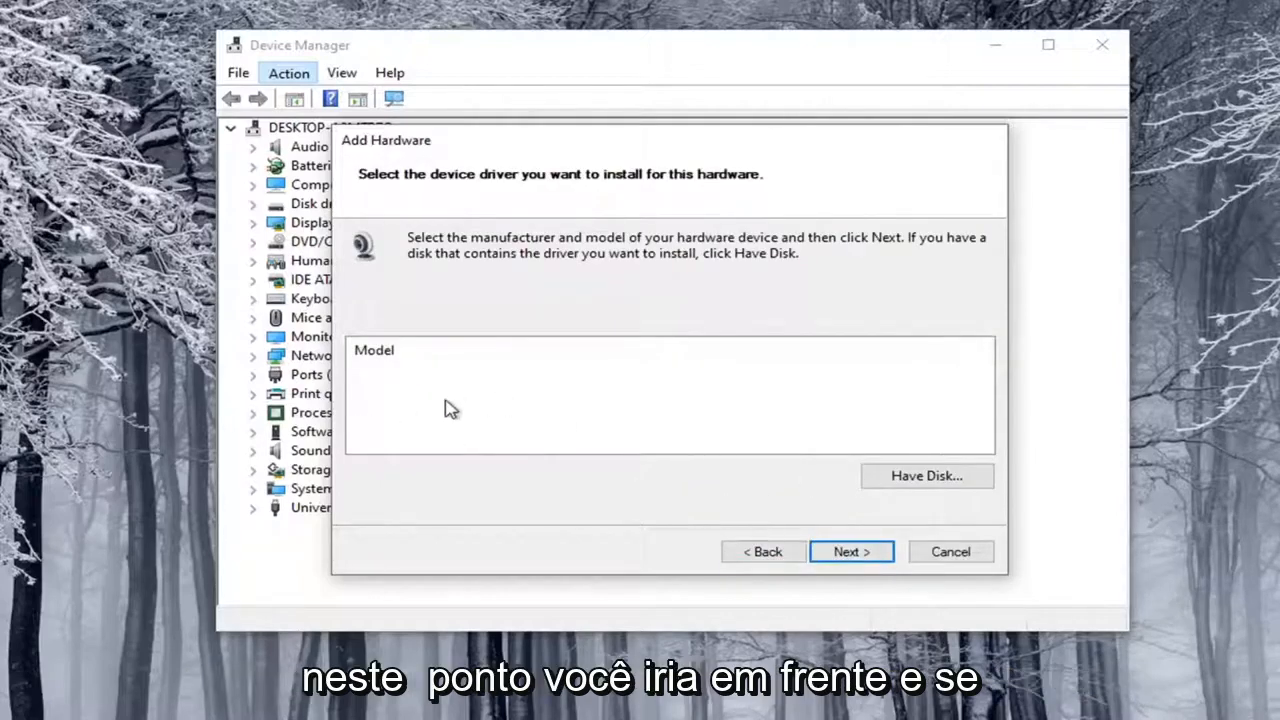
Step: Bring up Have Disk... and dismiss the Install From Disk dialog without a driver
left_click(372, 350)
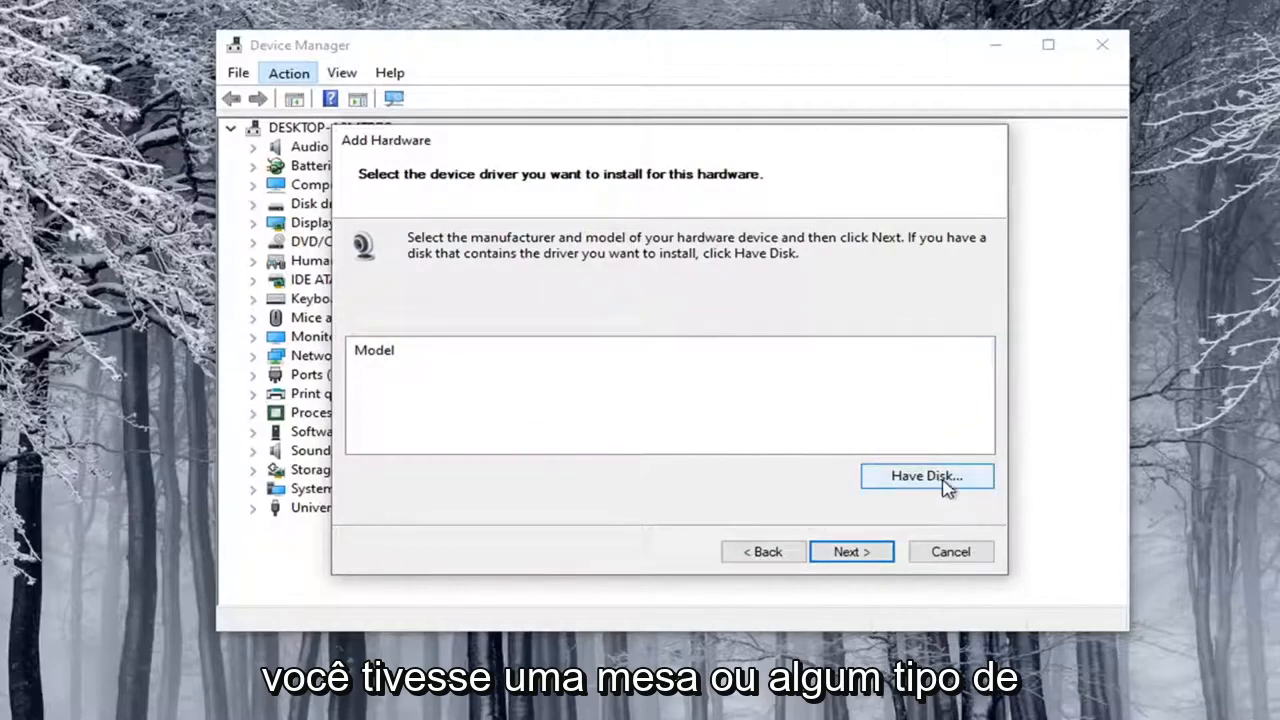
left_click(924, 476)
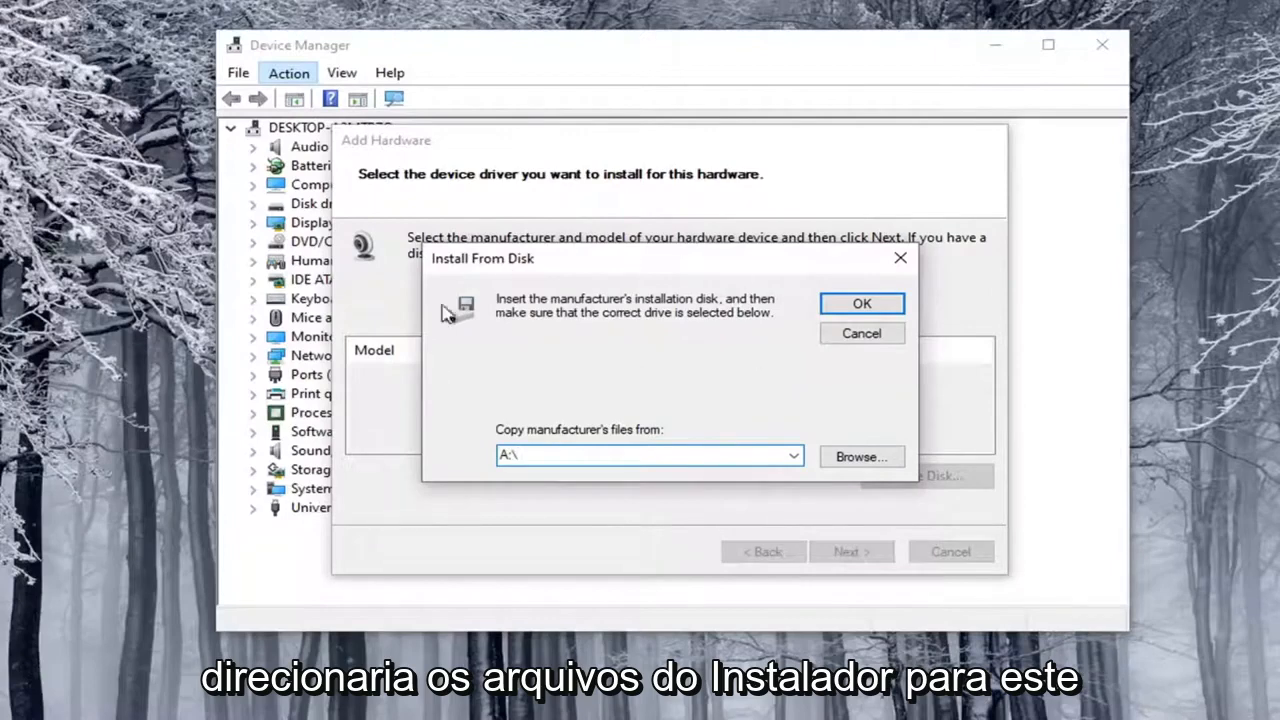
left_click(860, 332)
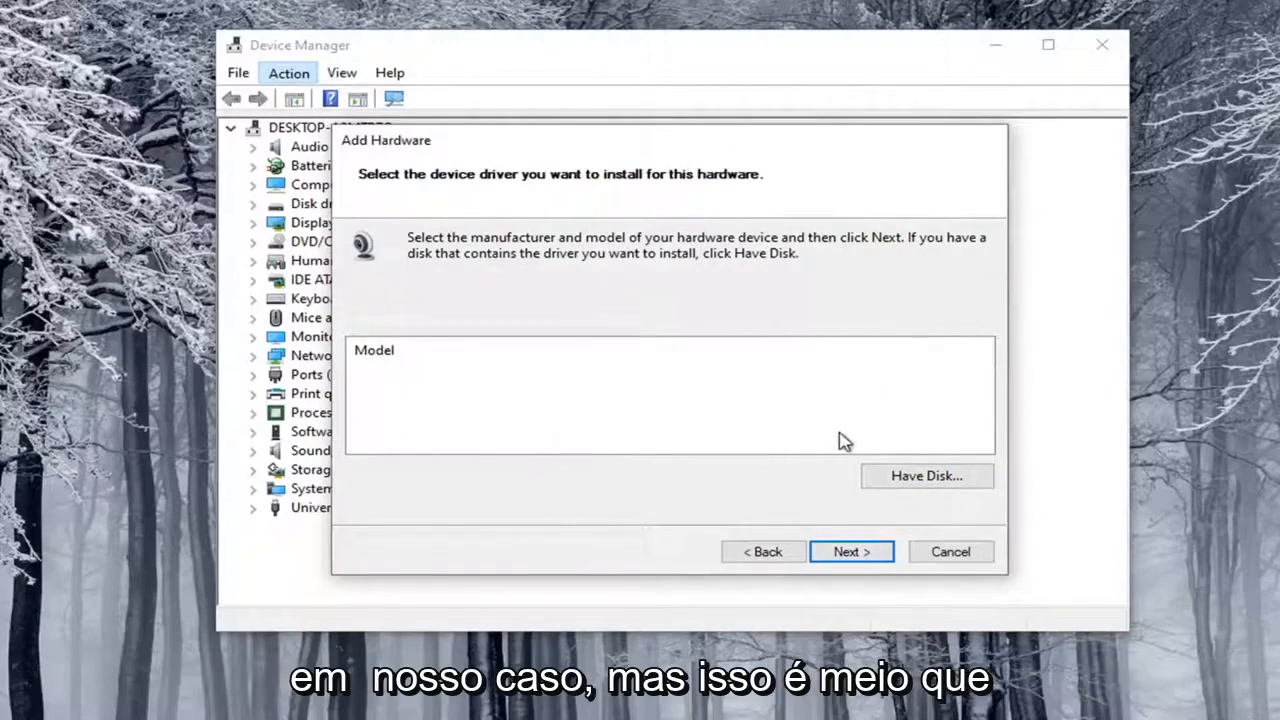
mouse_move(882, 508)
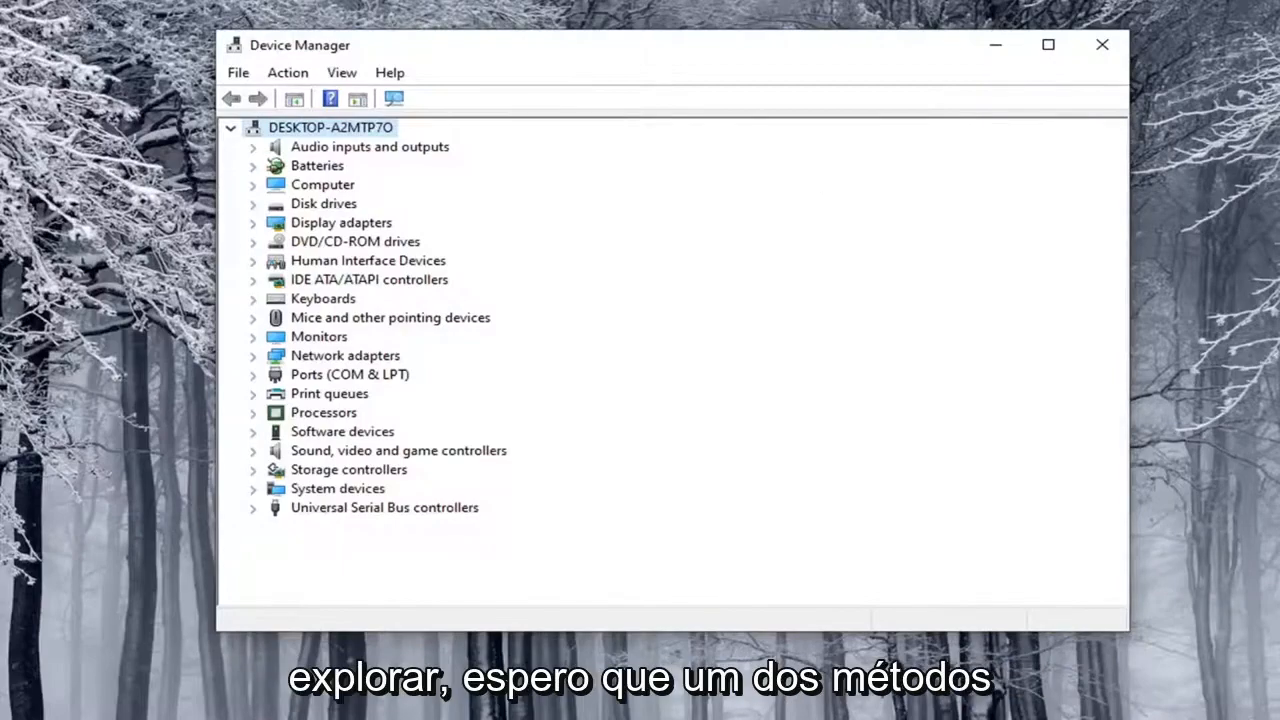
Step: Close the Device Manager window, returning to the desktop
left_click(1102, 44)
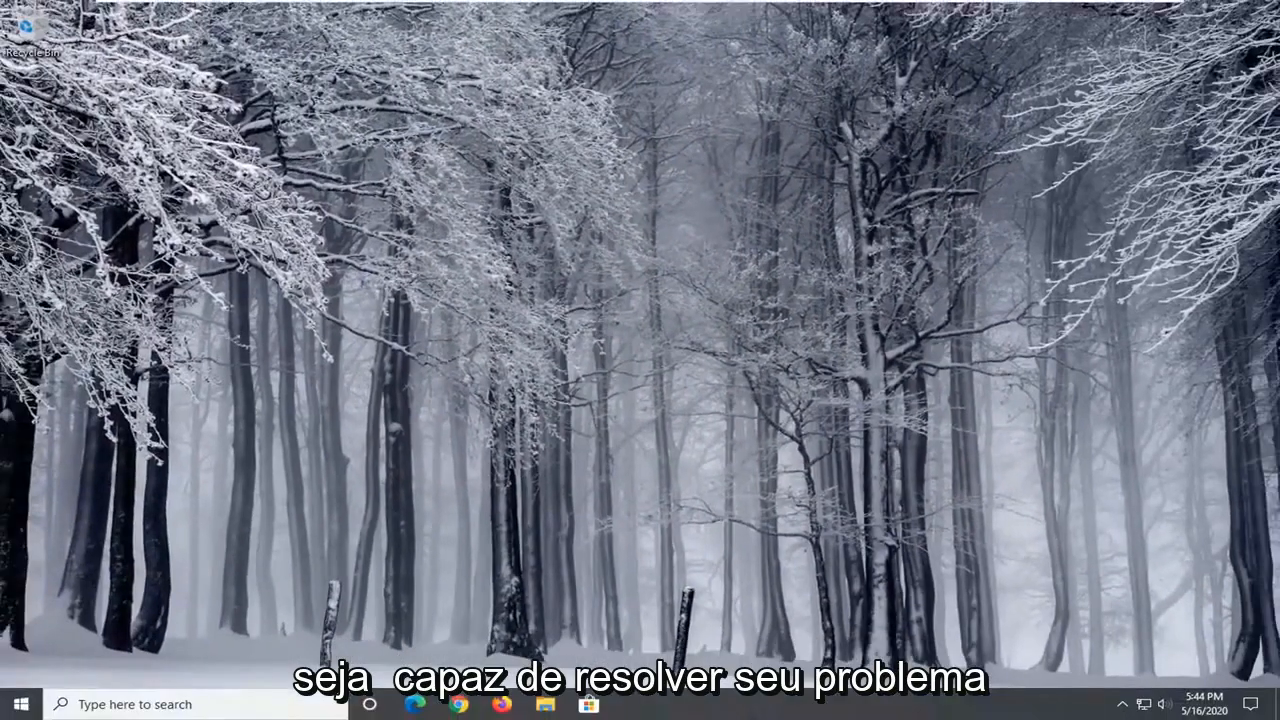